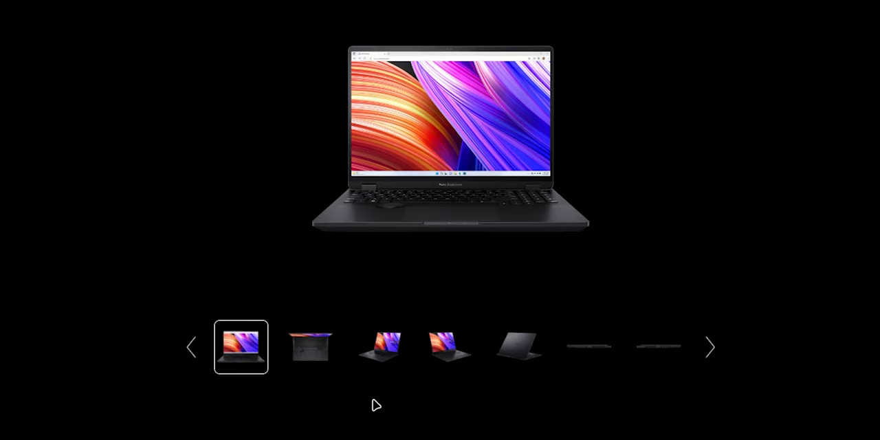
- Show the ASUS laptop's top-down keyboard photo in the gallery and scroll down
{"action": "left_click", "coordinate": [310, 346]}
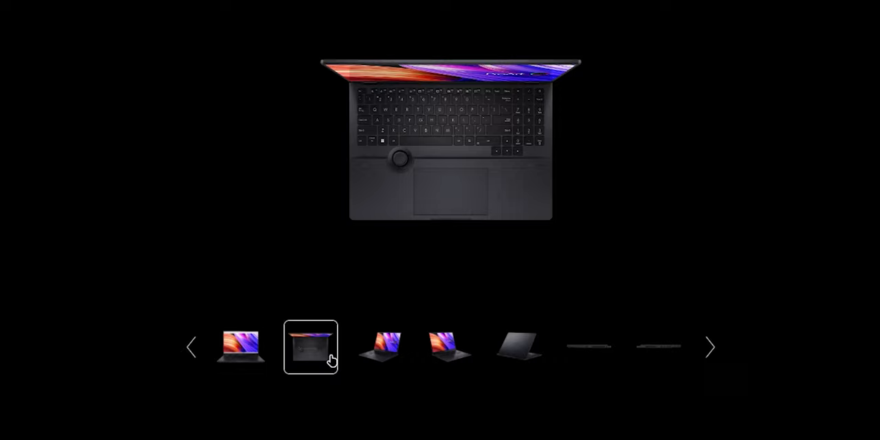
{"action": "scroll", "scroll_direction": "down", "scroll_amount": 3}
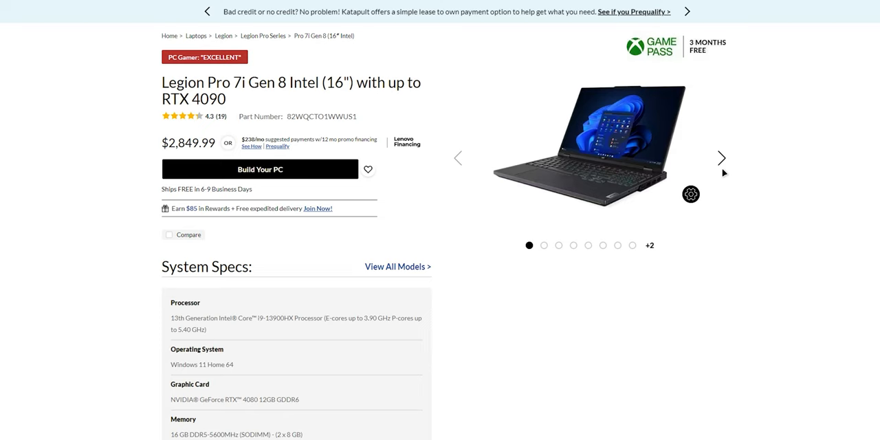
- Scroll the Legion Pro 7i page to the 'Command, control, and strike true' keyboard section
{"action": "left_click", "coordinate": [722, 158]}
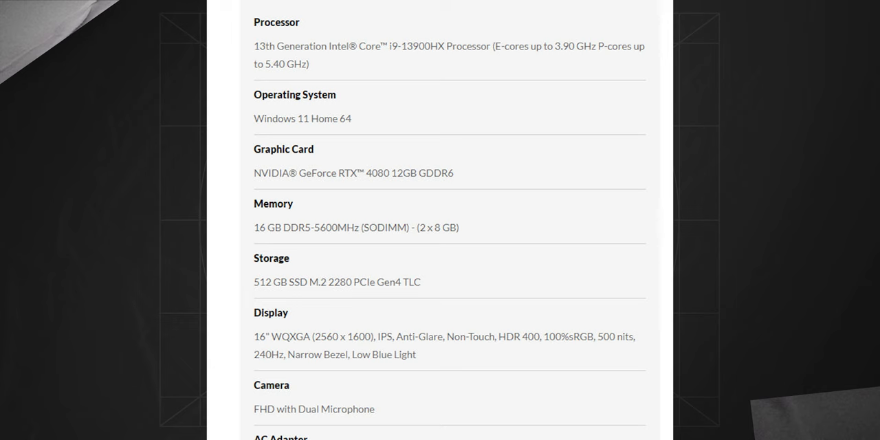
{"action": "scroll", "scroll_direction": "down", "scroll_amount": 3}
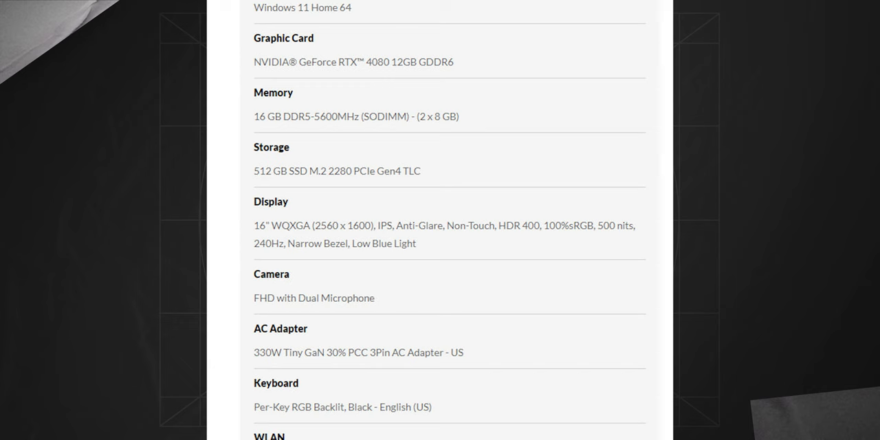
{"action": "scroll", "scroll_direction": "down", "scroll_amount": 3}
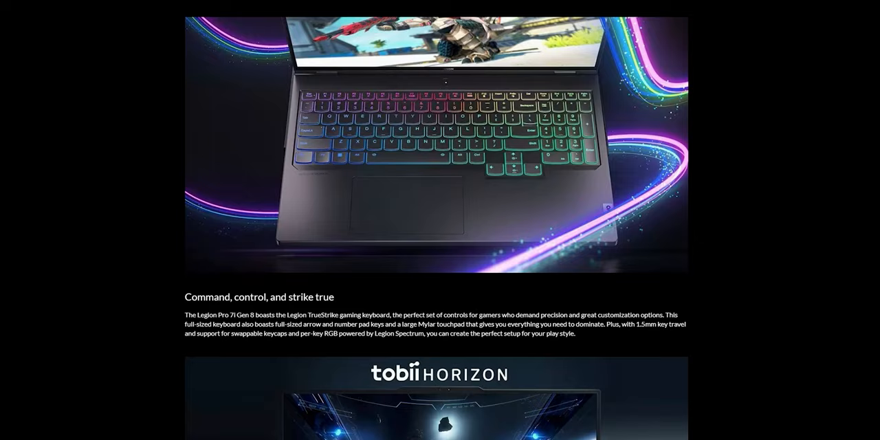
{"action": "scroll", "scroll_direction": "down", "scroll_amount": 3}
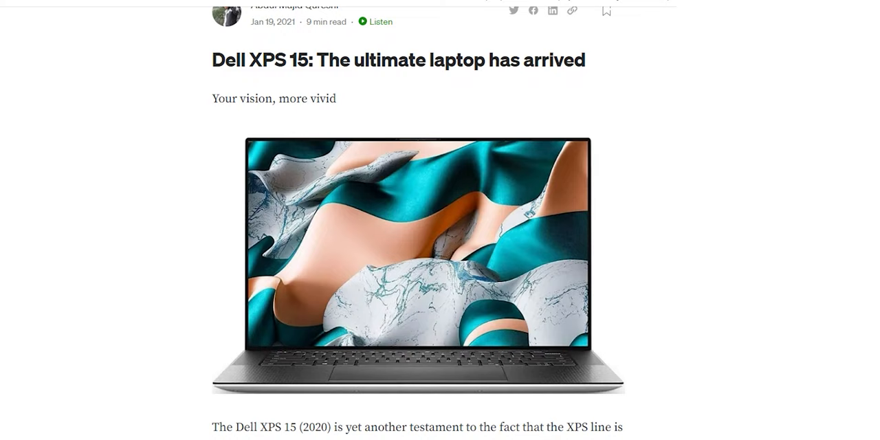
- Scroll down through the Medium article 'Dell XPS 15: The ultimate laptop has arrived'
{"action": "scroll", "scroll_direction": "down", "scroll_amount": 3}
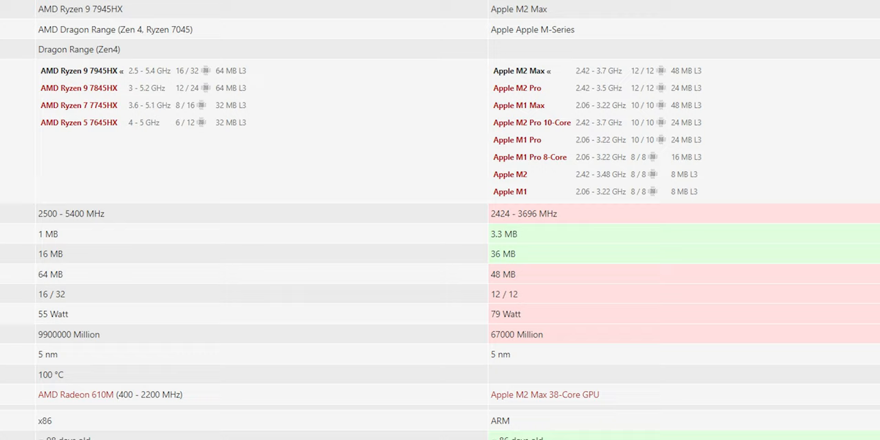
- Scroll down the Ryzen 9 7945HX versus Apple M2 Max comparison table
{"action": "scroll", "scroll_direction": "down", "scroll_amount": 3}
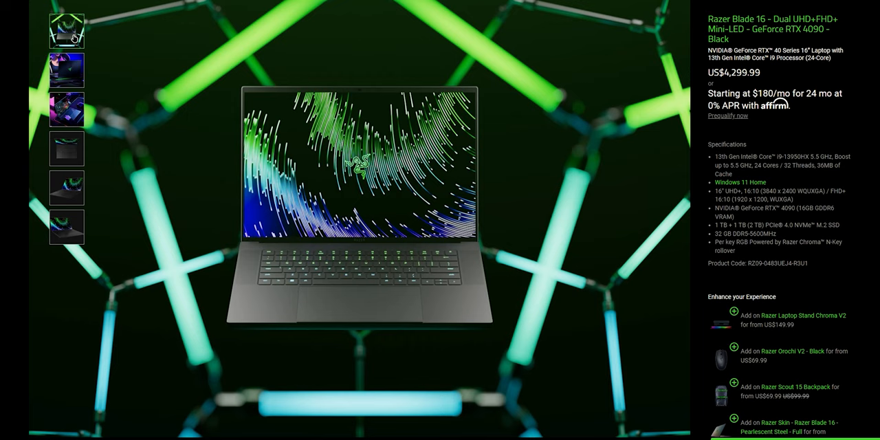
- Switch the Razer Blade 16 gallery to the second photo, showing the laptop at a gaming desk
{"action": "left_click", "coordinate": [66, 70]}
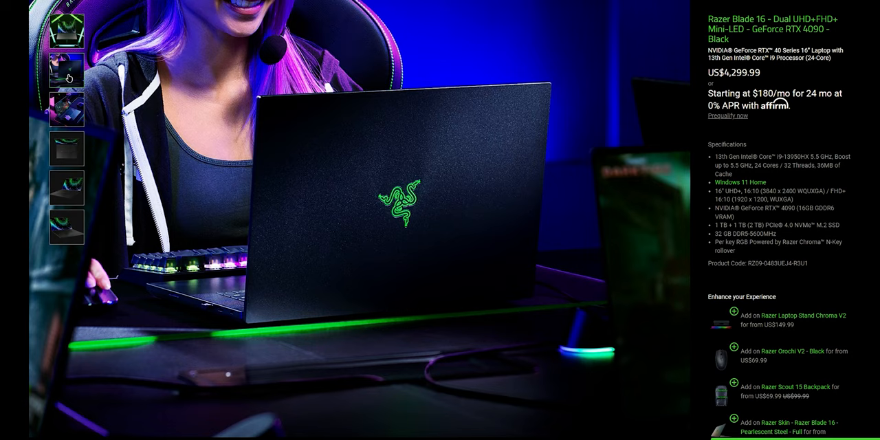